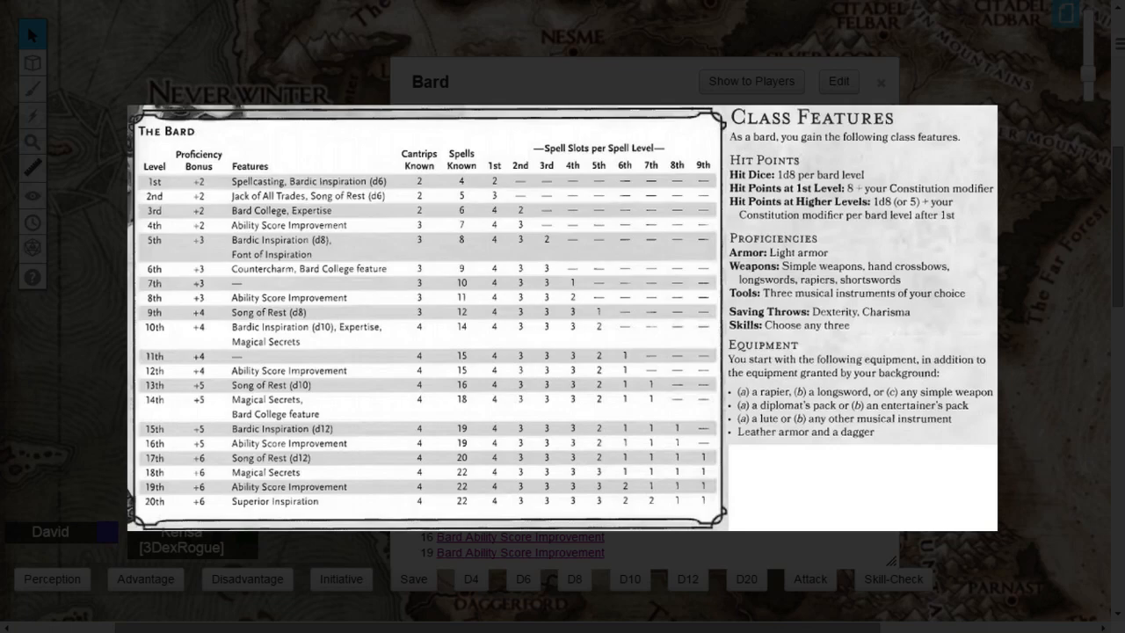
mouse_move(218, 482)
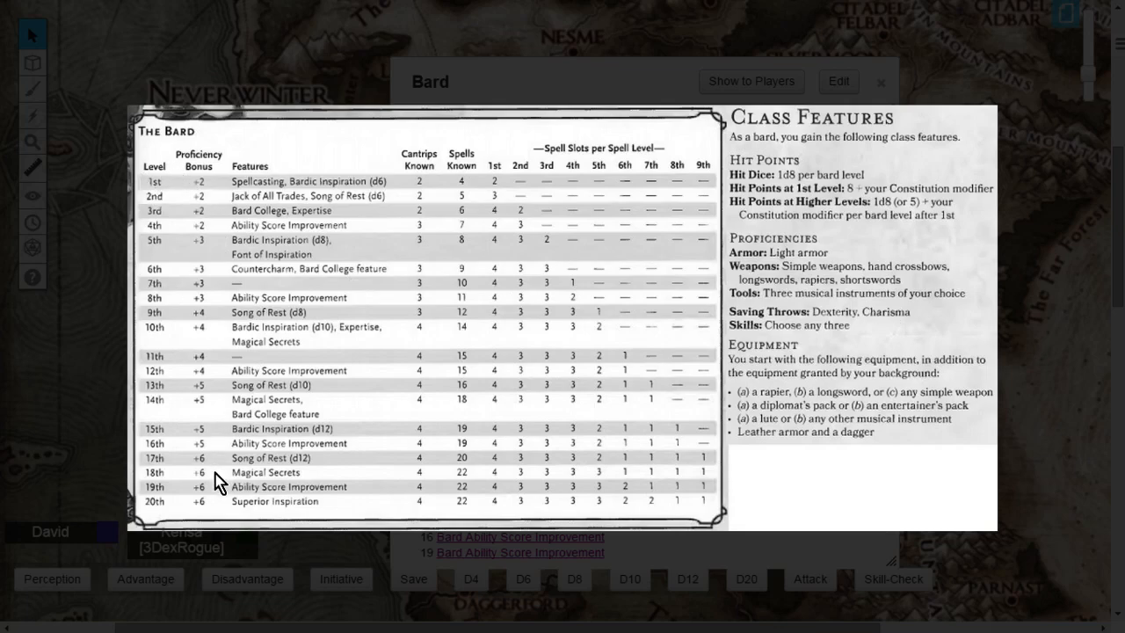
mouse_move(346, 196)
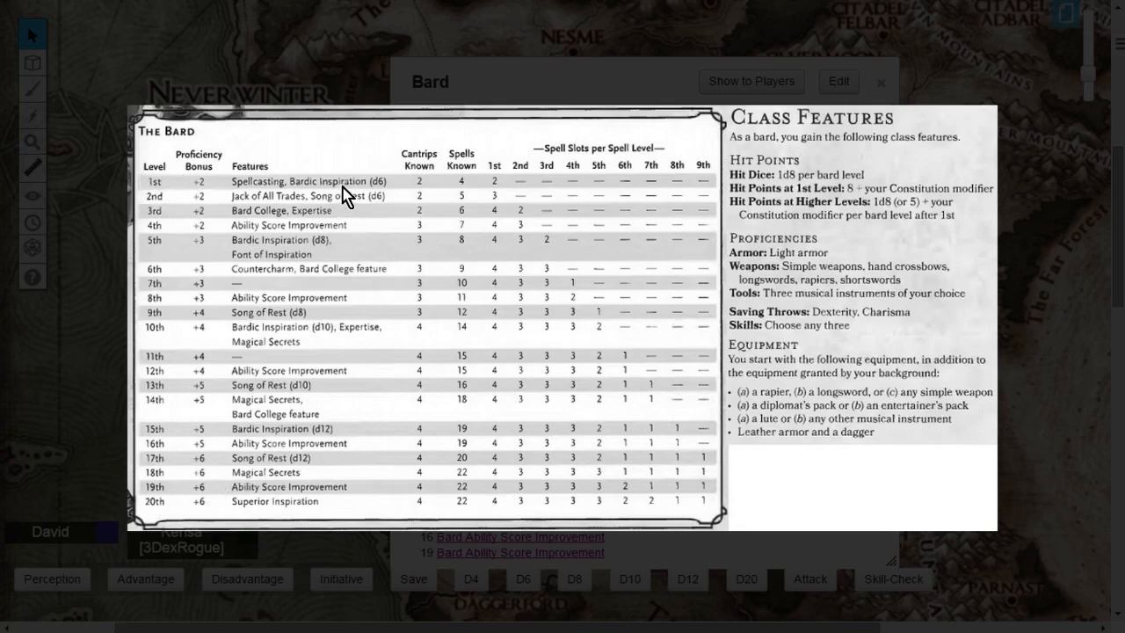
mouse_move(348, 189)
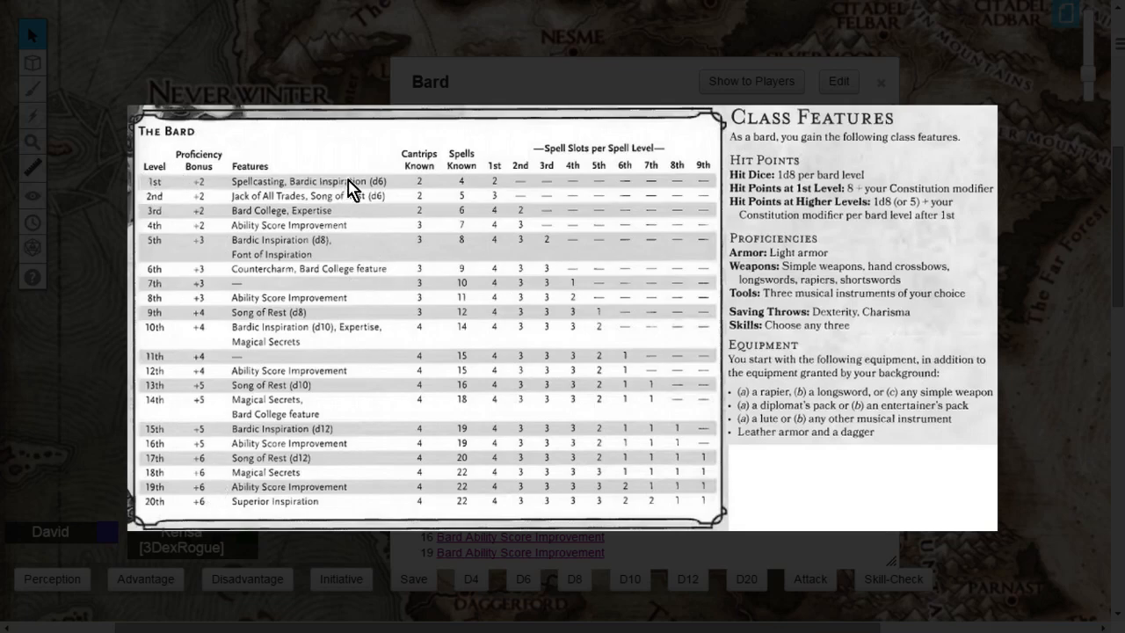
mouse_move(402, 303)
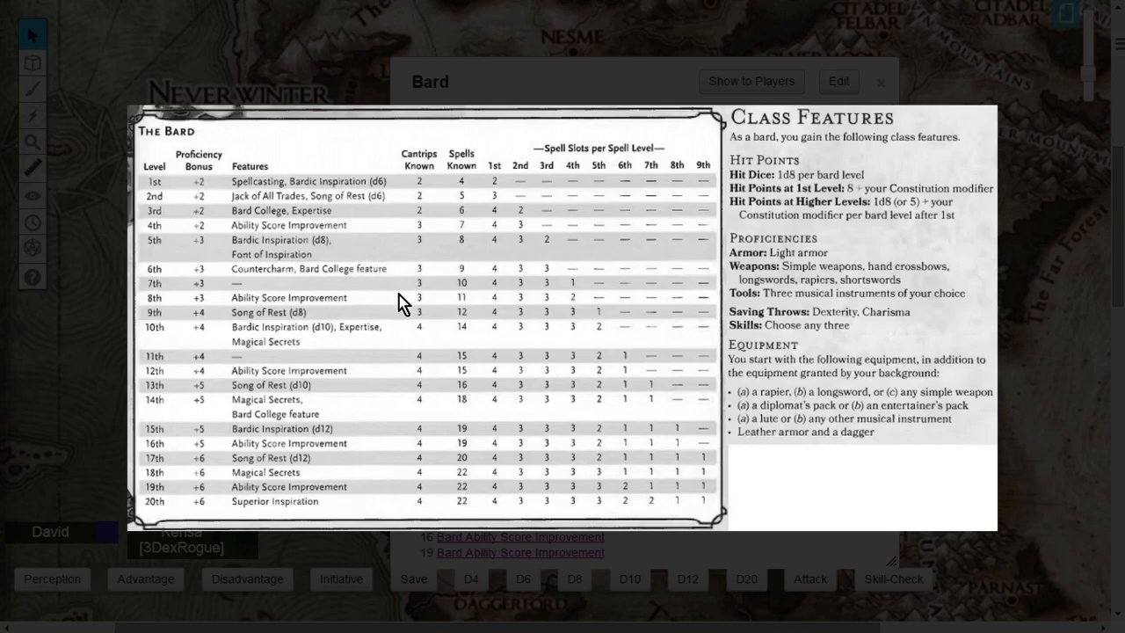
mouse_move(369, 340)
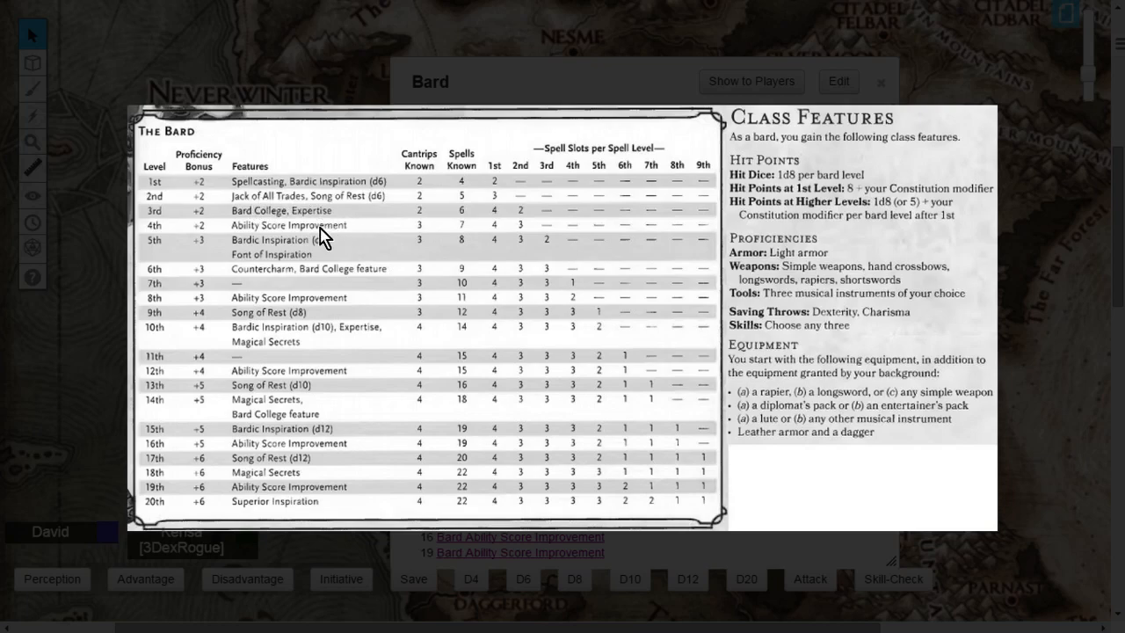
mouse_move(441, 288)
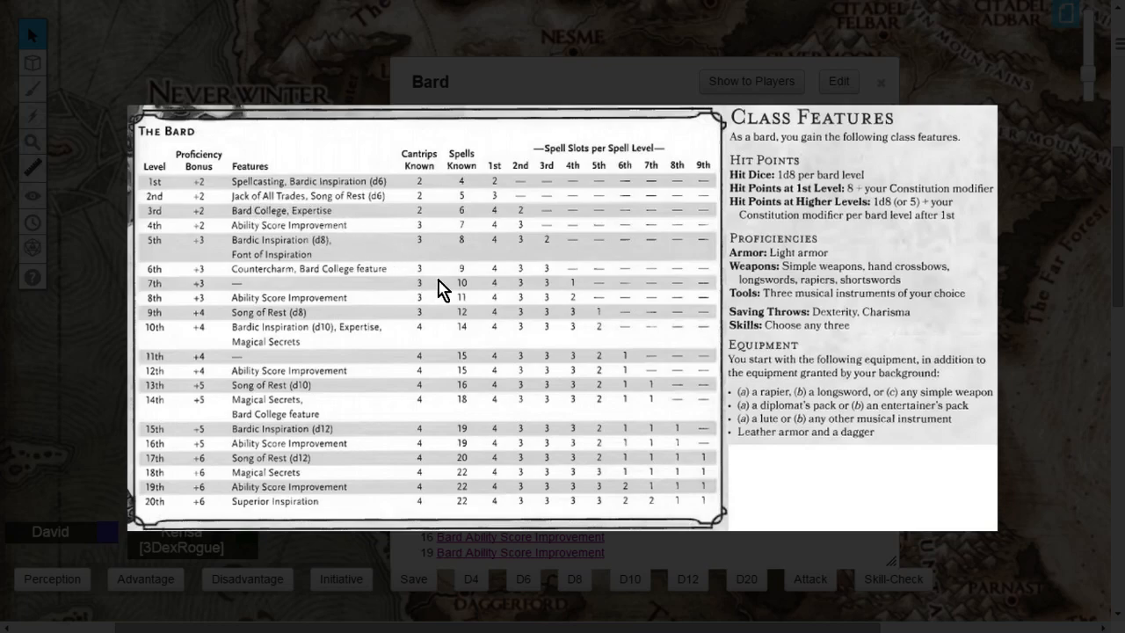
mouse_move(350, 206)
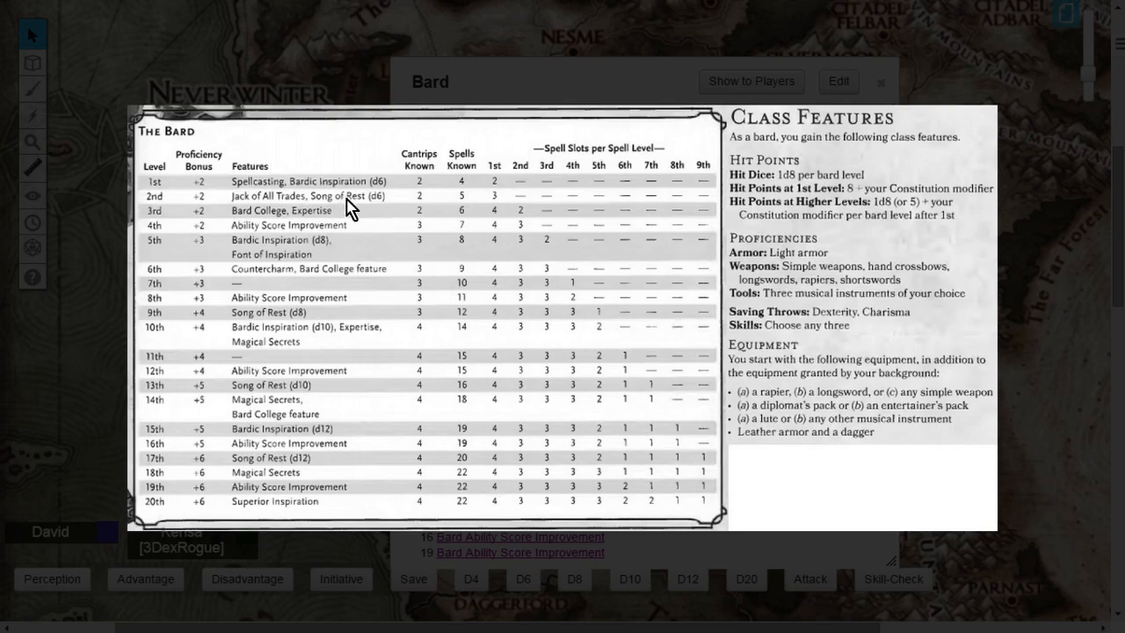
mouse_move(294, 406)
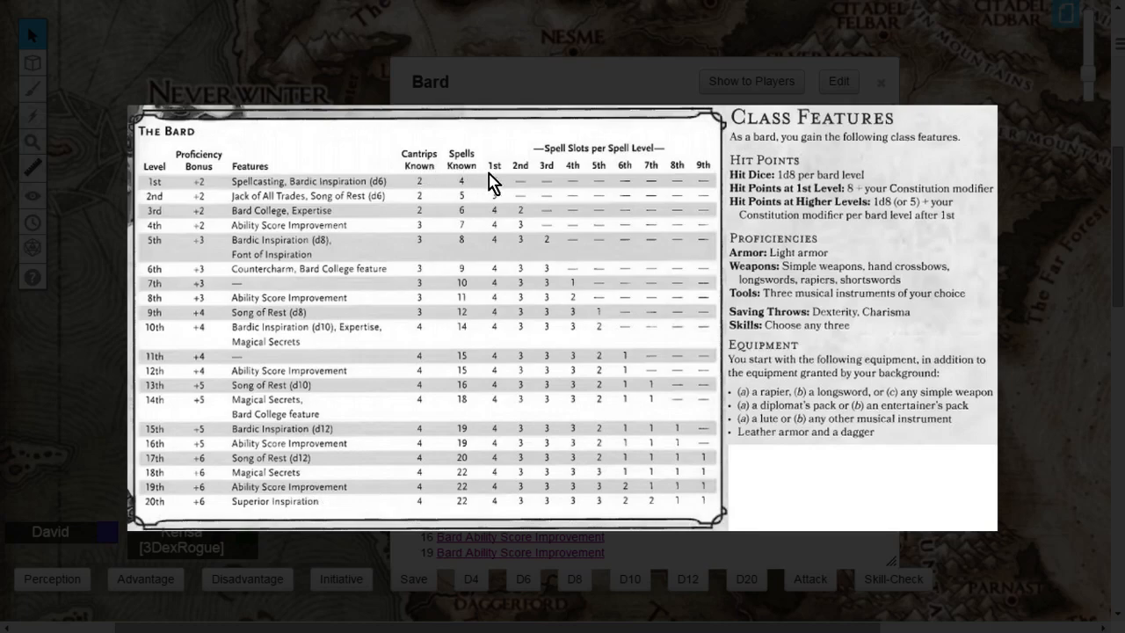
mouse_move(494, 182)
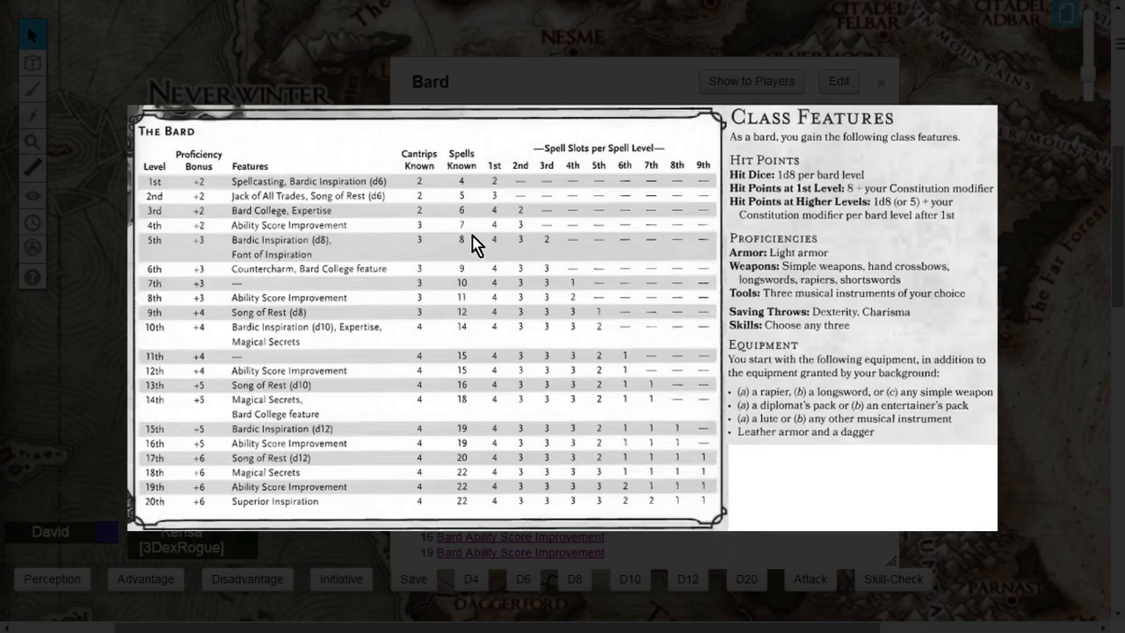
mouse_move(373, 266)
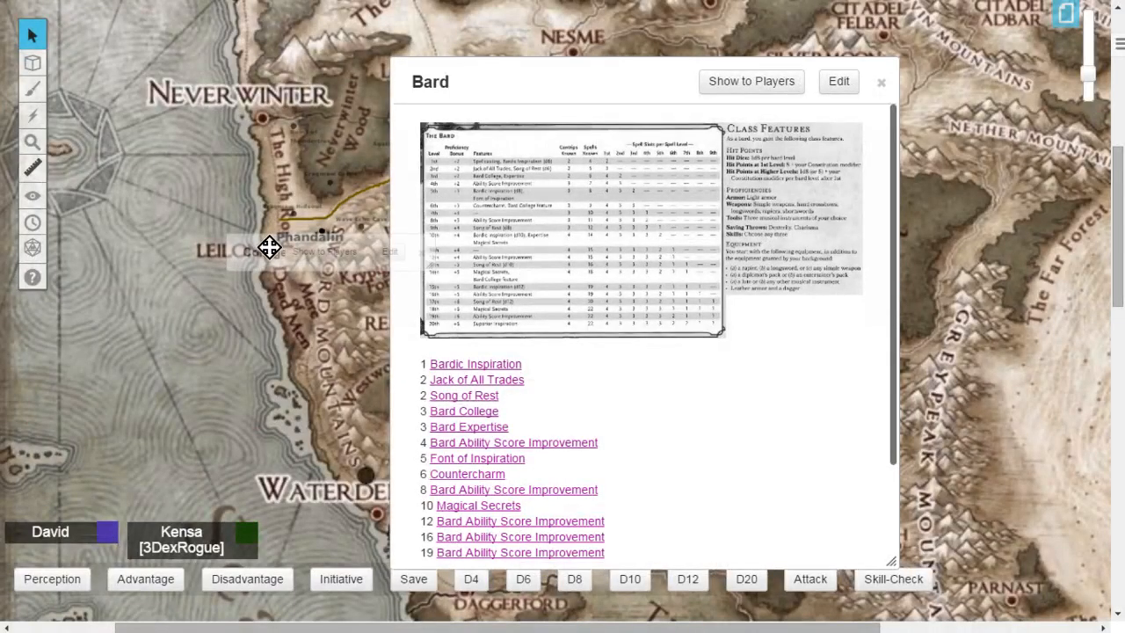
Open the College of Lore handout via the Bard College link and read its description
click(463, 410)
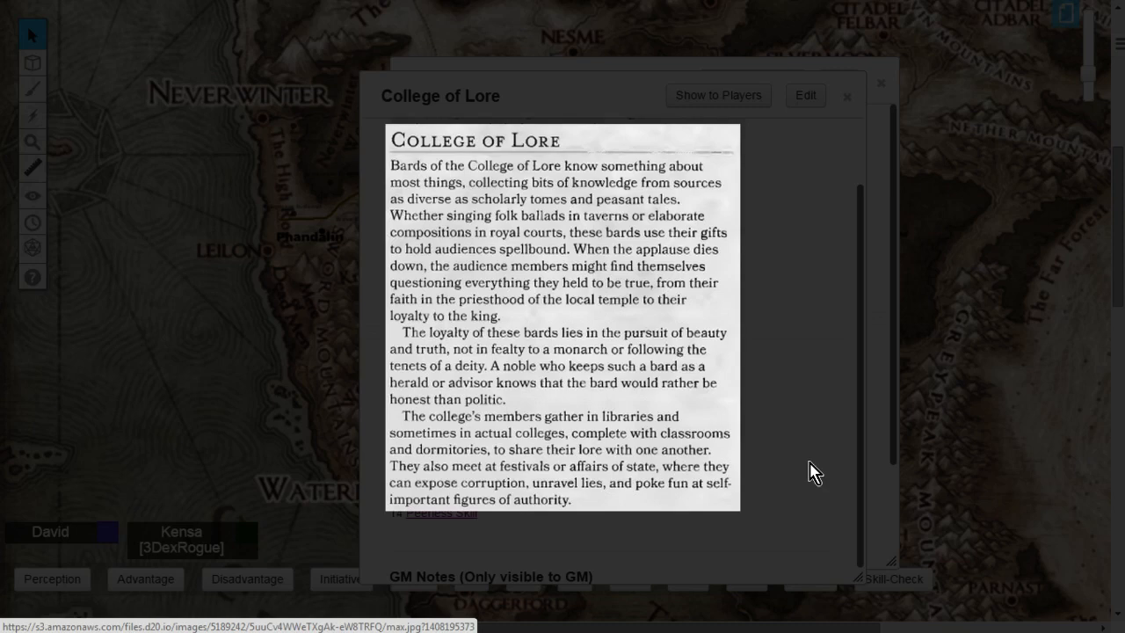
mouse_move(585, 439)
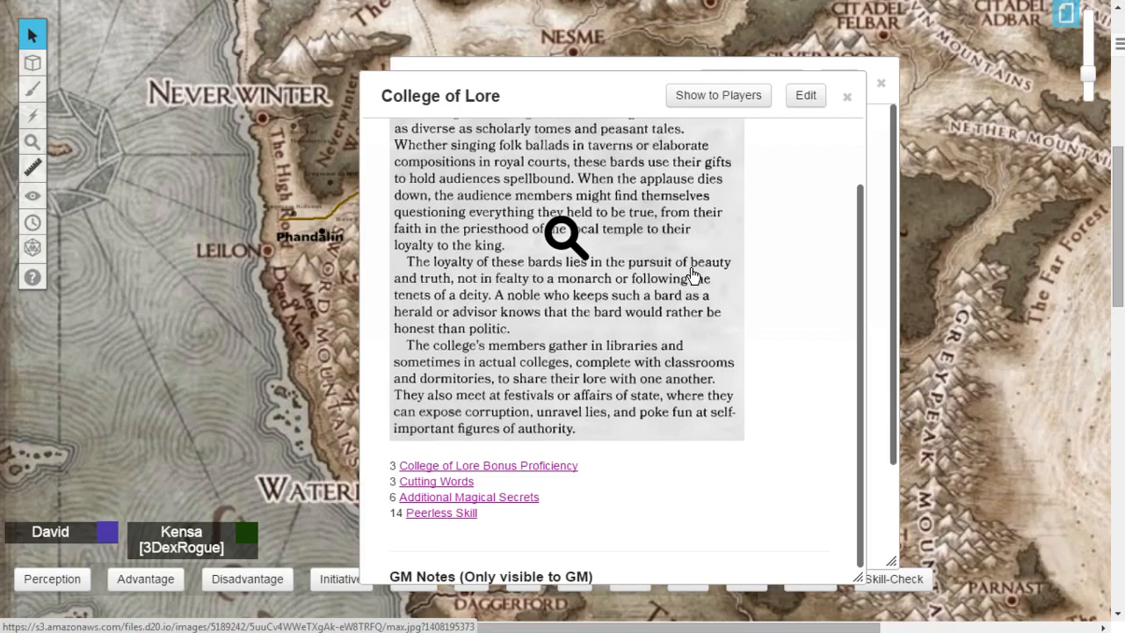
mouse_move(634, 217)
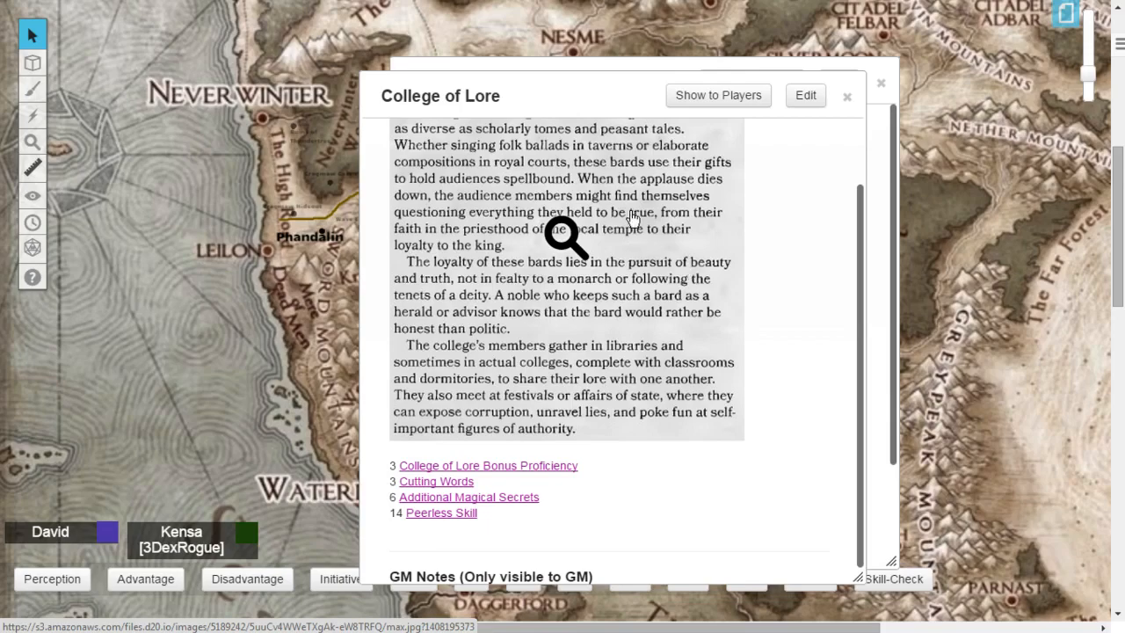
mouse_move(565, 89)
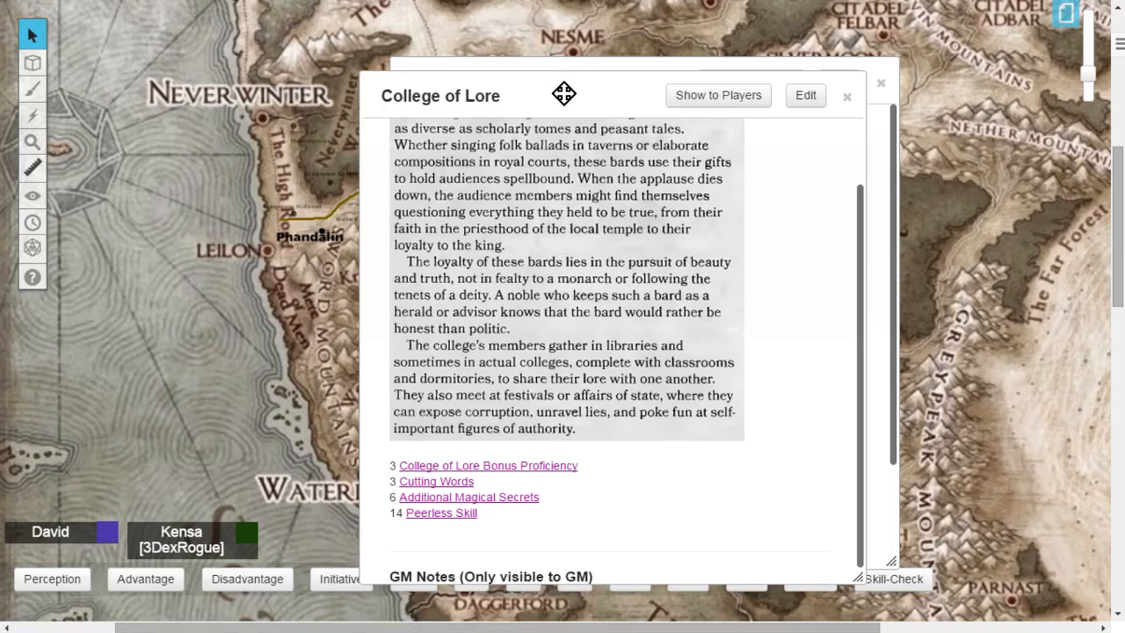
click(487, 465)
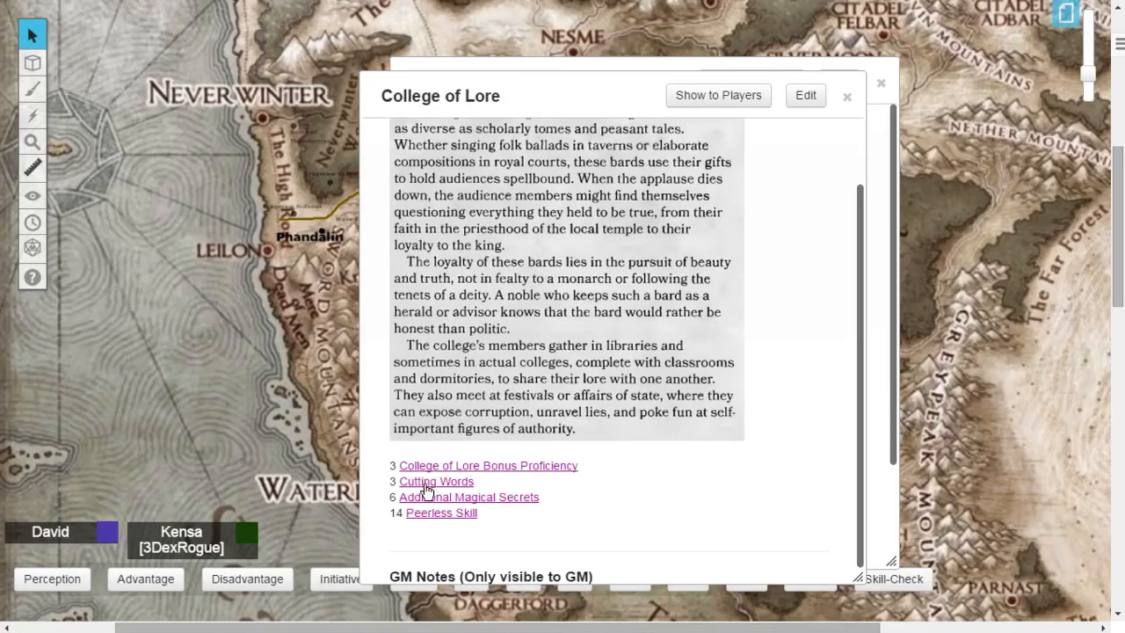
Open and read the Cutting Words handout, then return to College of Lore's feature links
click(436, 481)
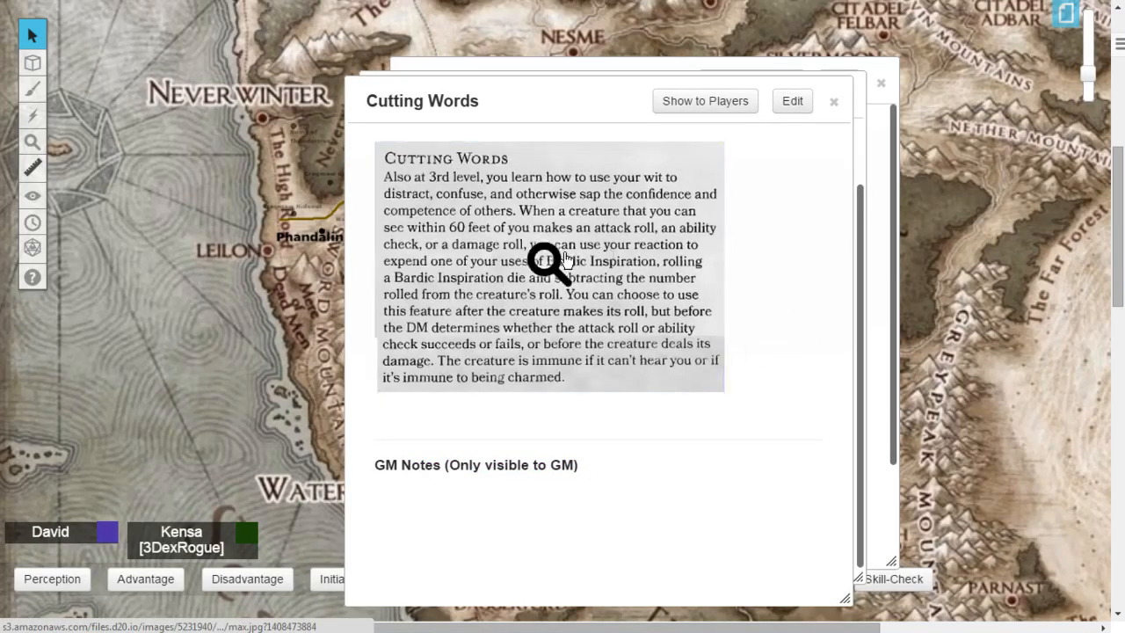
click(549, 264)
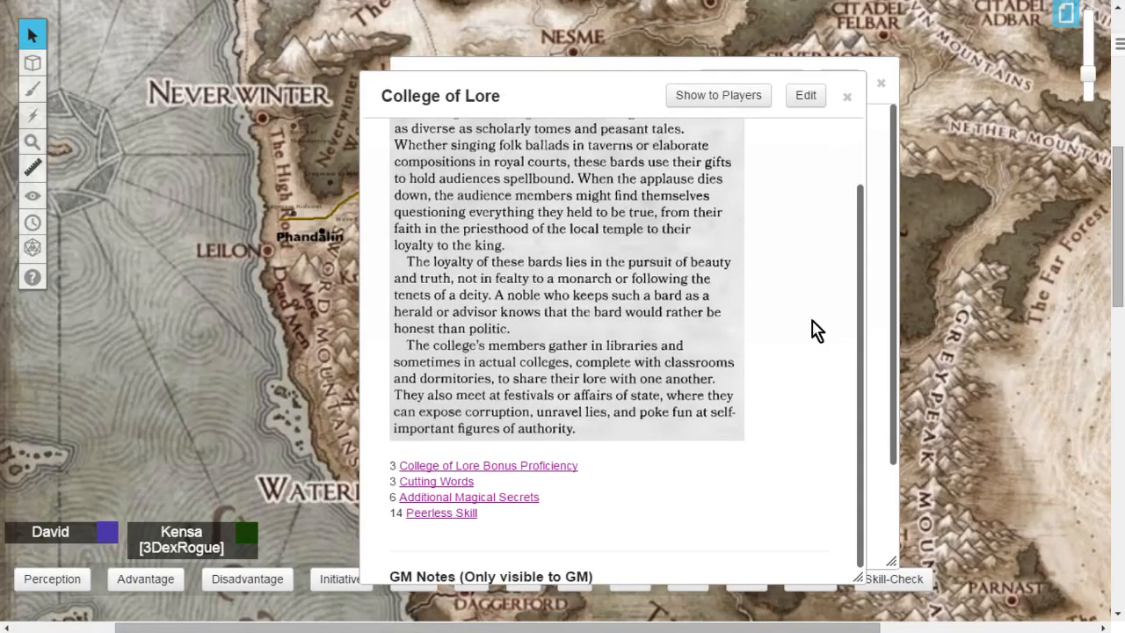
mouse_move(512, 518)
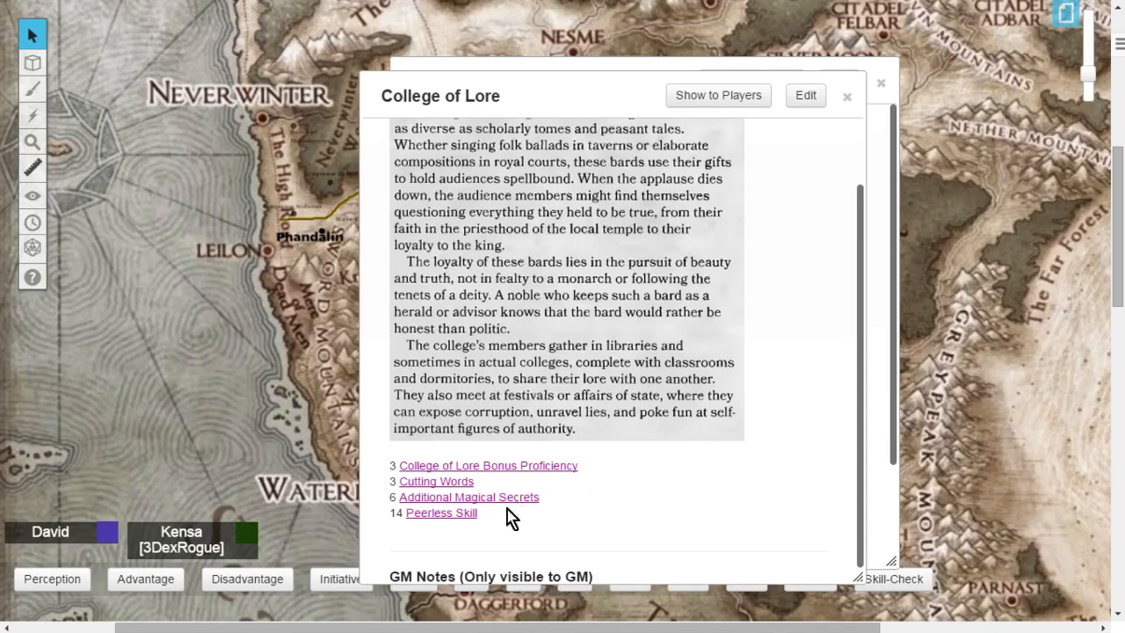
Open the Additional Magical Secrets handout and read its 6th-level feature description enlarged
click(469, 496)
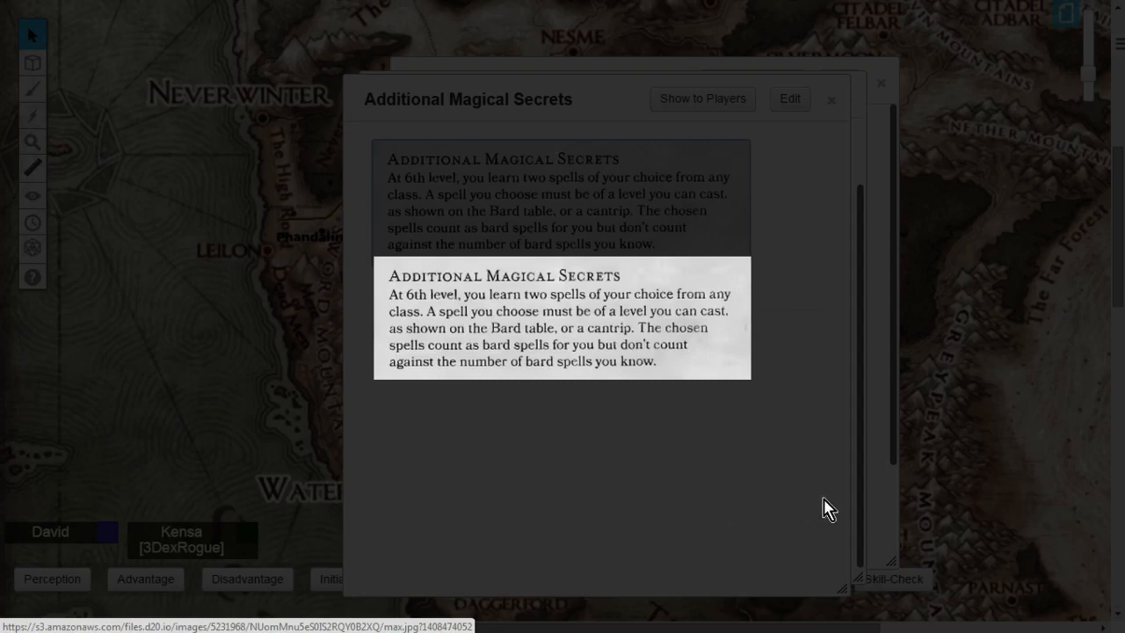
mouse_move(853, 486)
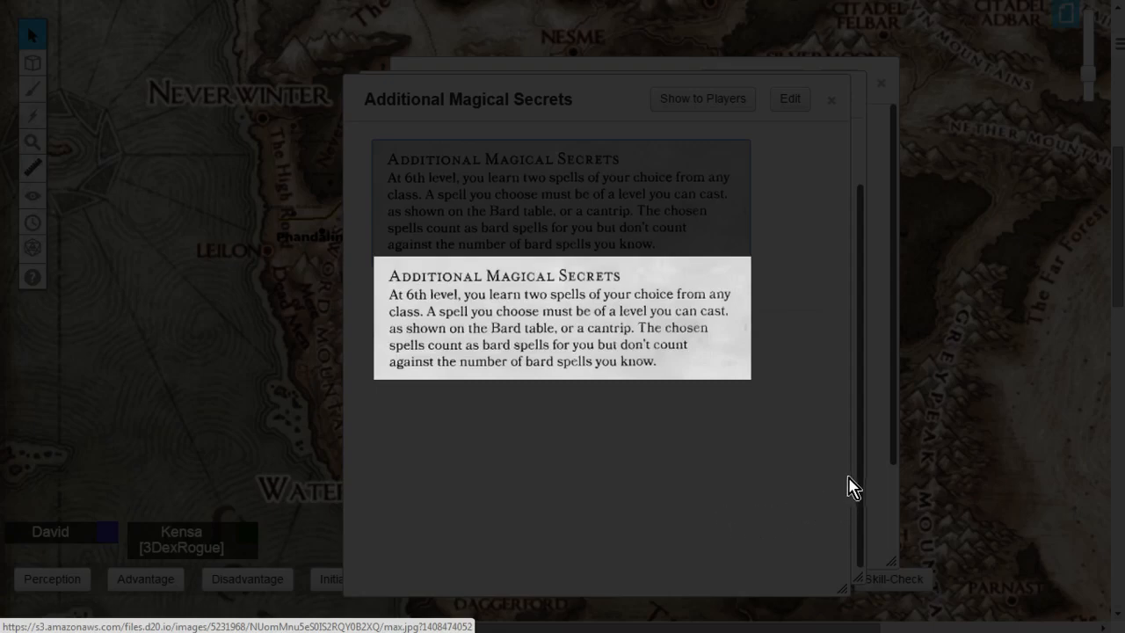
mouse_move(672, 475)
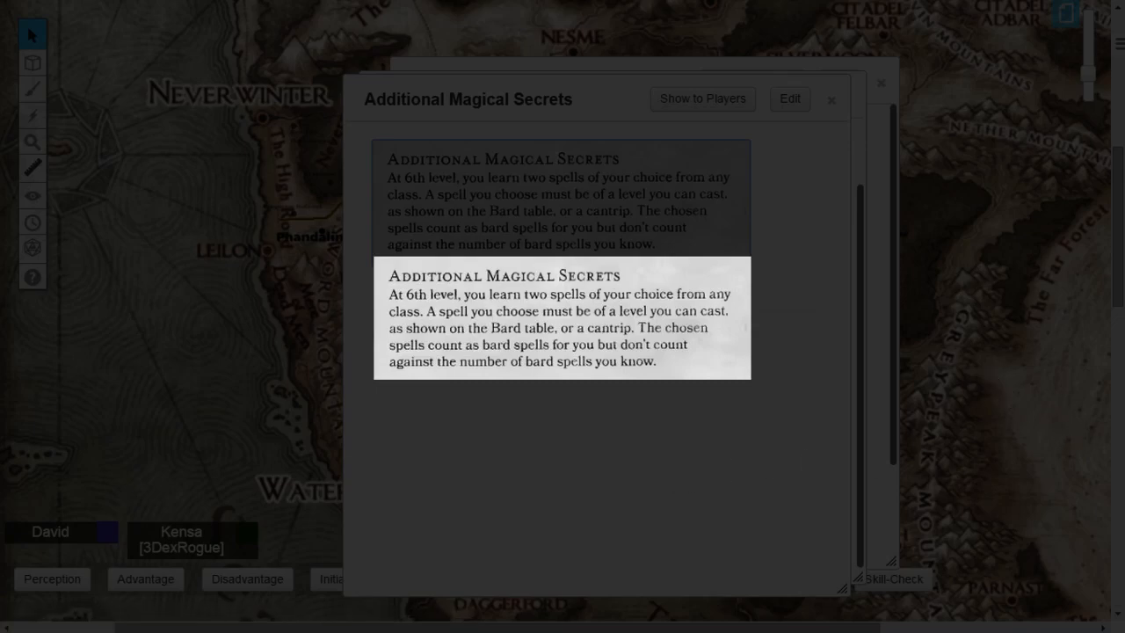
mouse_move(758, 195)
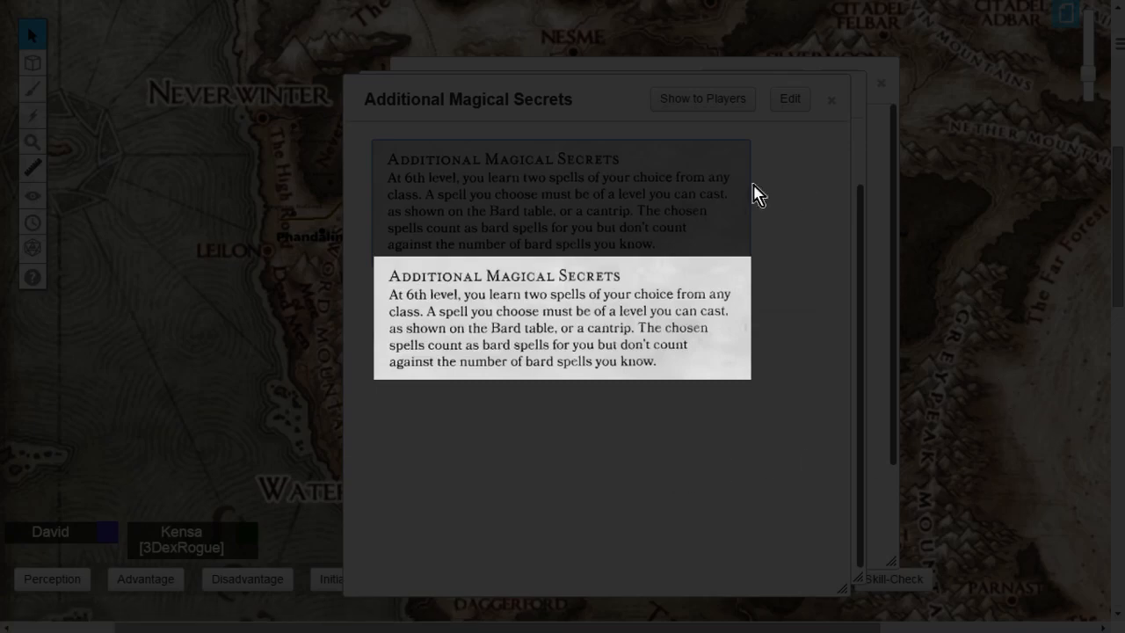
mouse_move(513, 439)
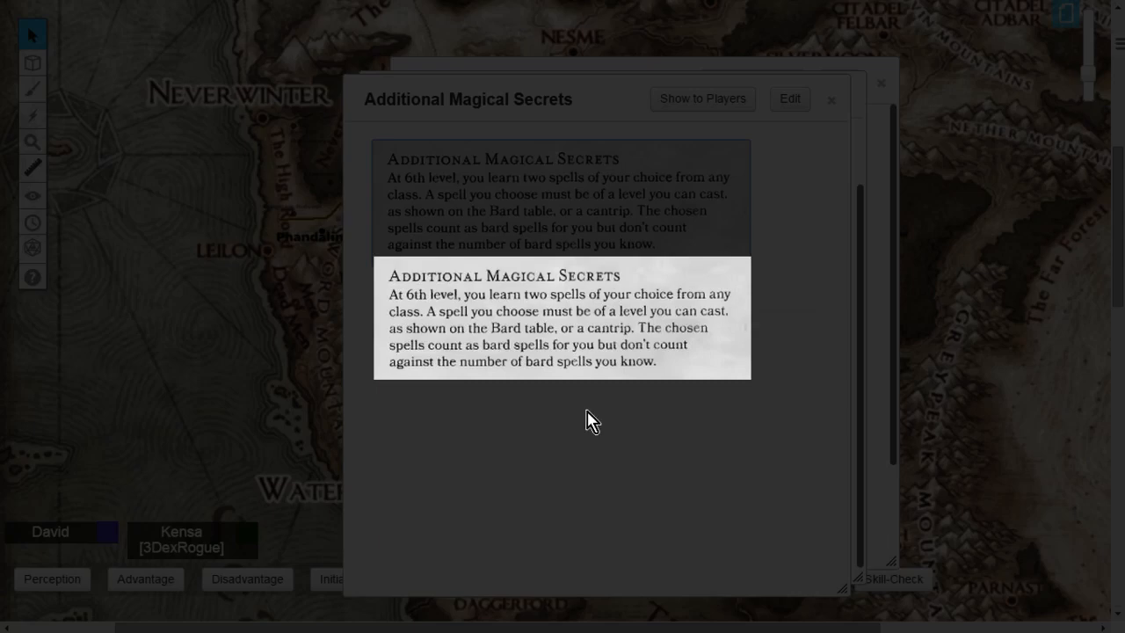
mouse_move(597, 408)
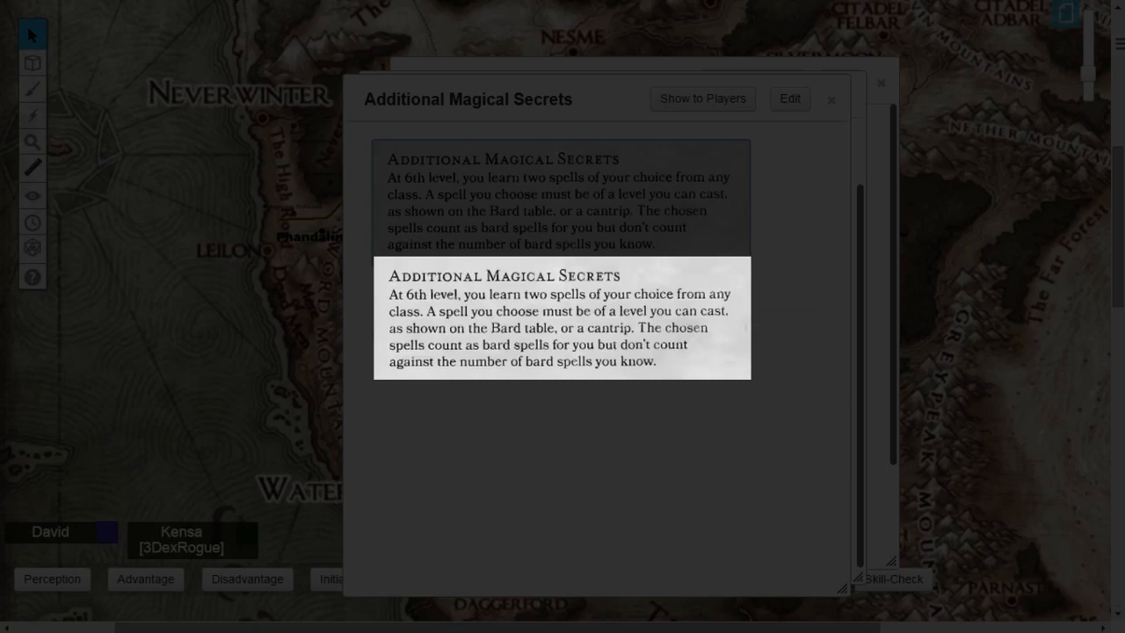
mouse_move(942, 227)
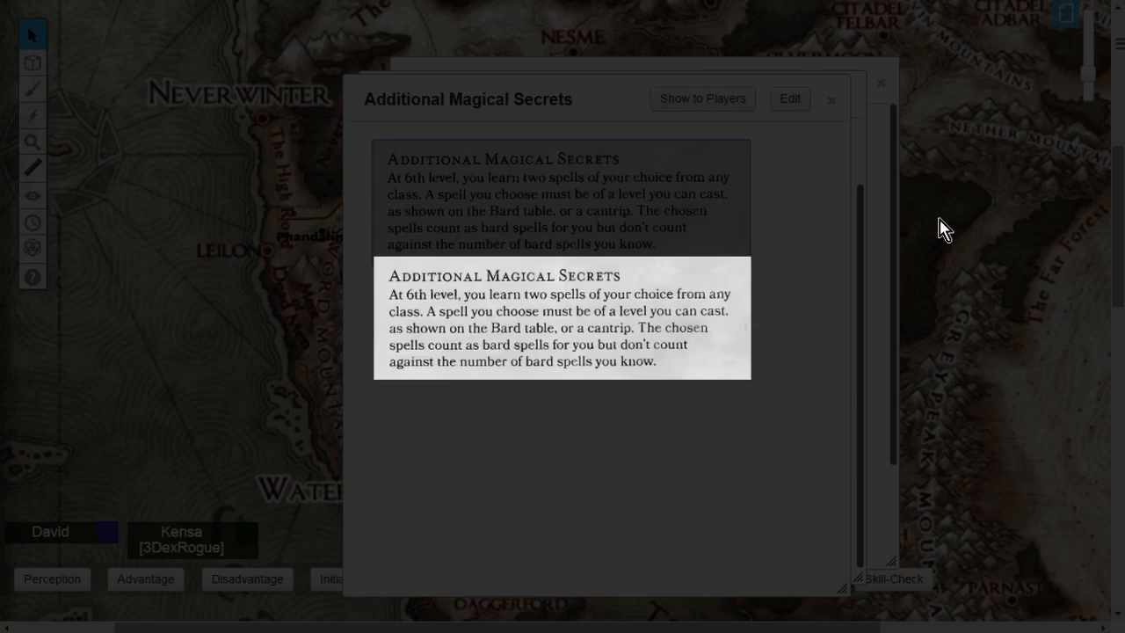
mouse_move(768, 367)
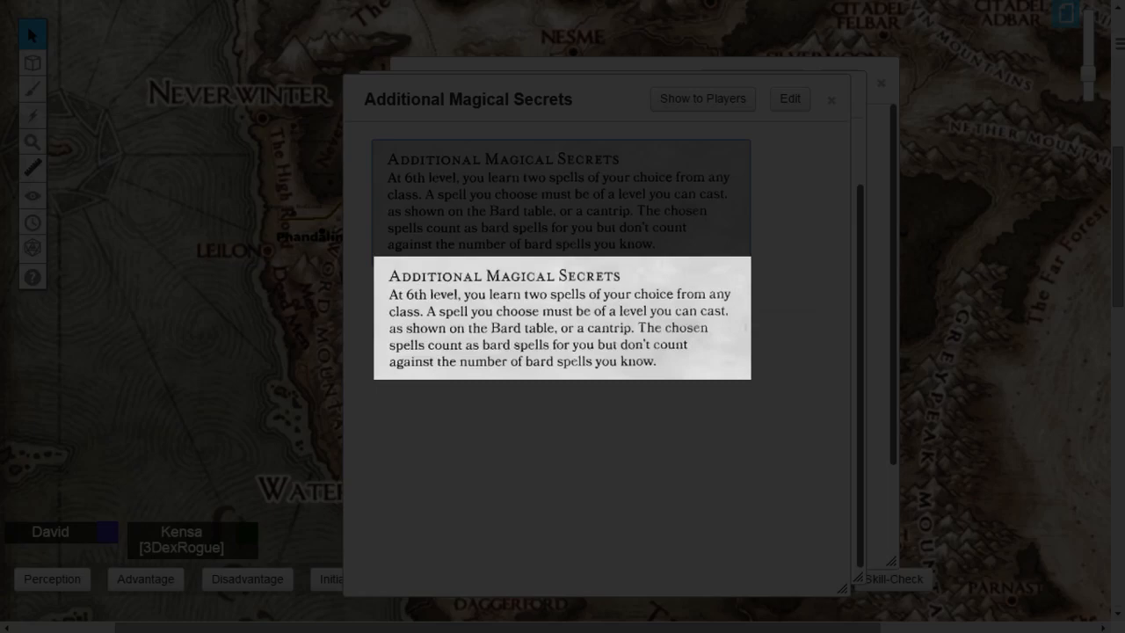
mouse_move(587, 404)
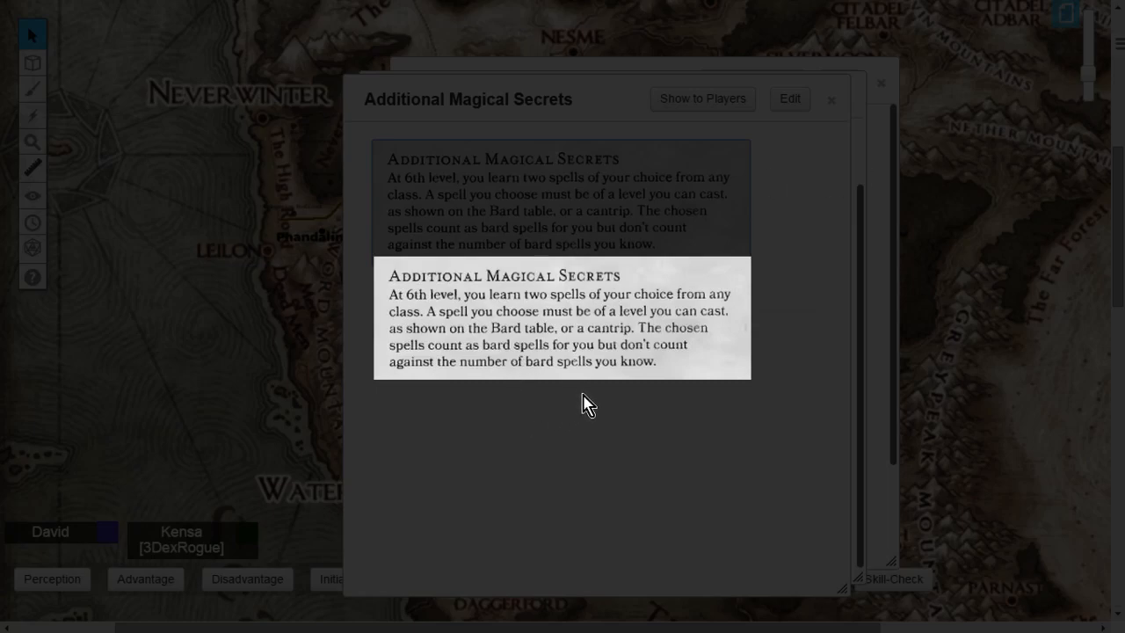
mouse_move(602, 397)
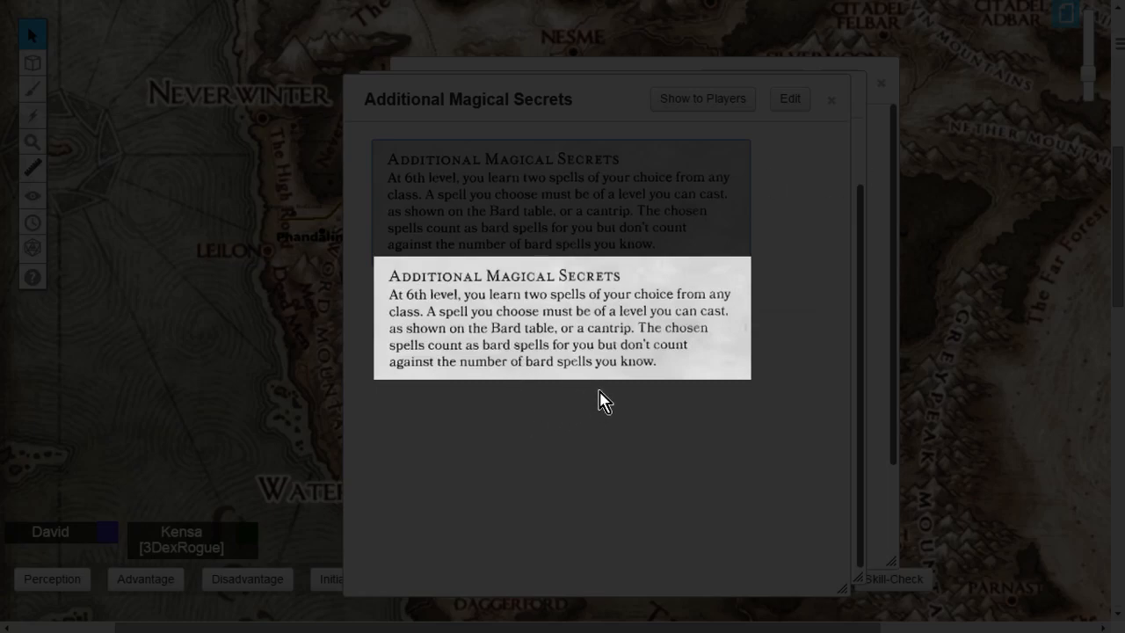
mouse_move(597, 403)
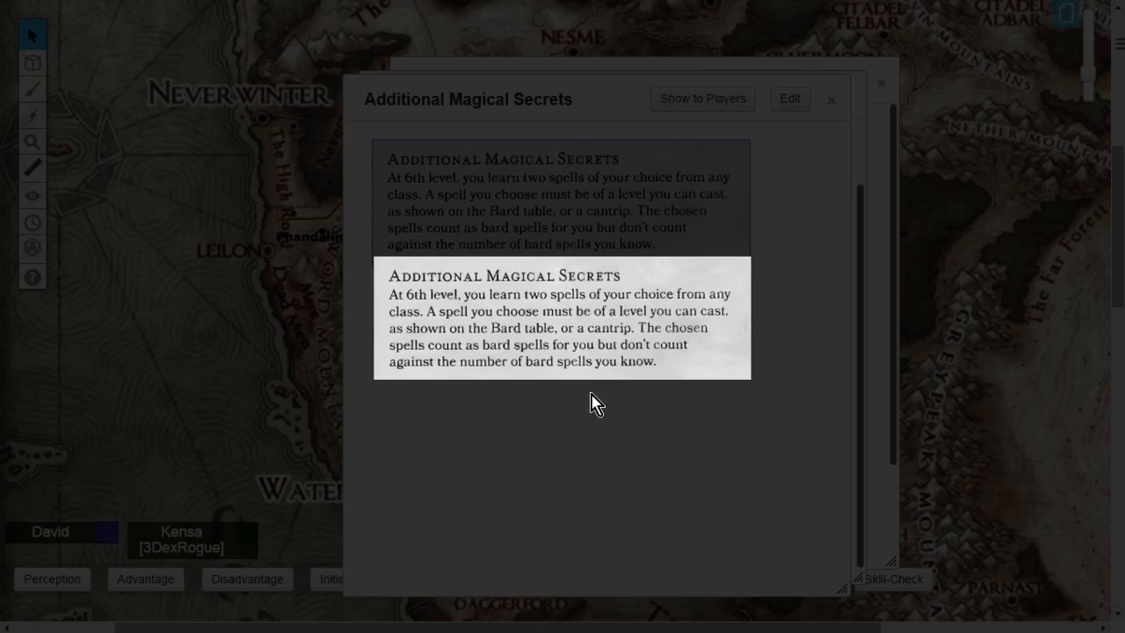
mouse_move(590, 396)
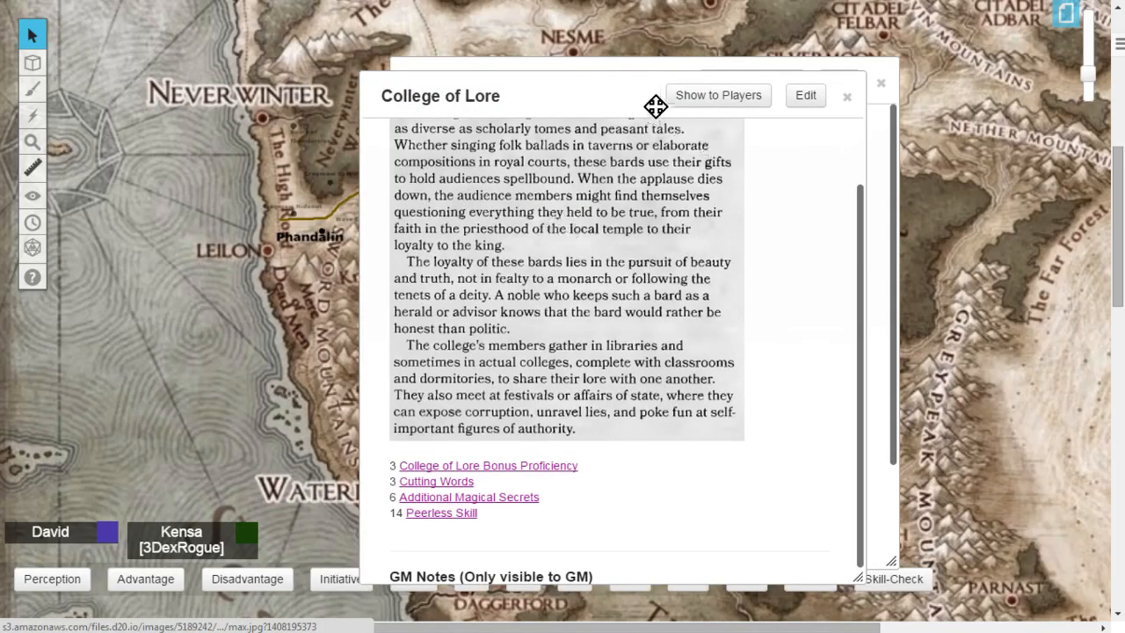
mouse_move(742, 505)
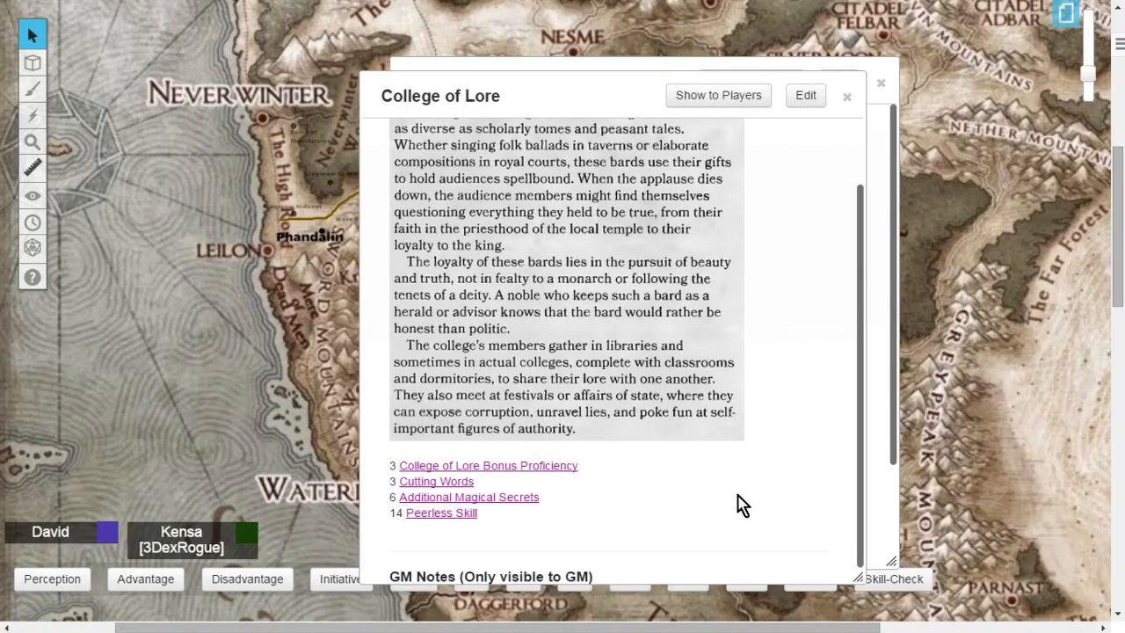
Open the Peerless Skill handout and read its 14th-level feature description enlarged
click(441, 512)
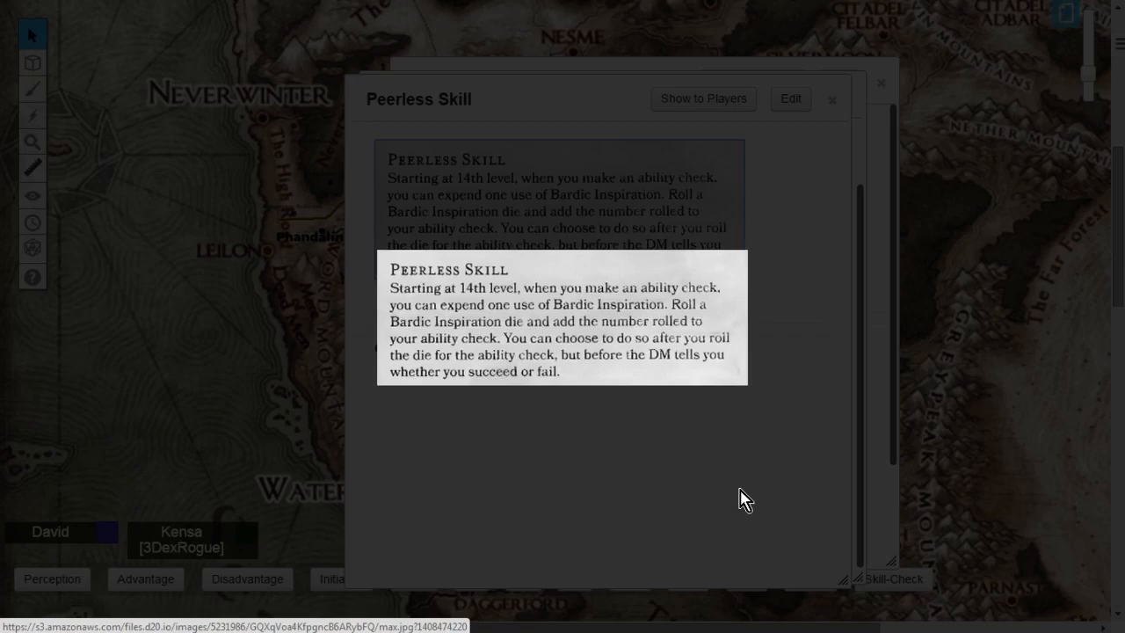
mouse_move(573, 394)
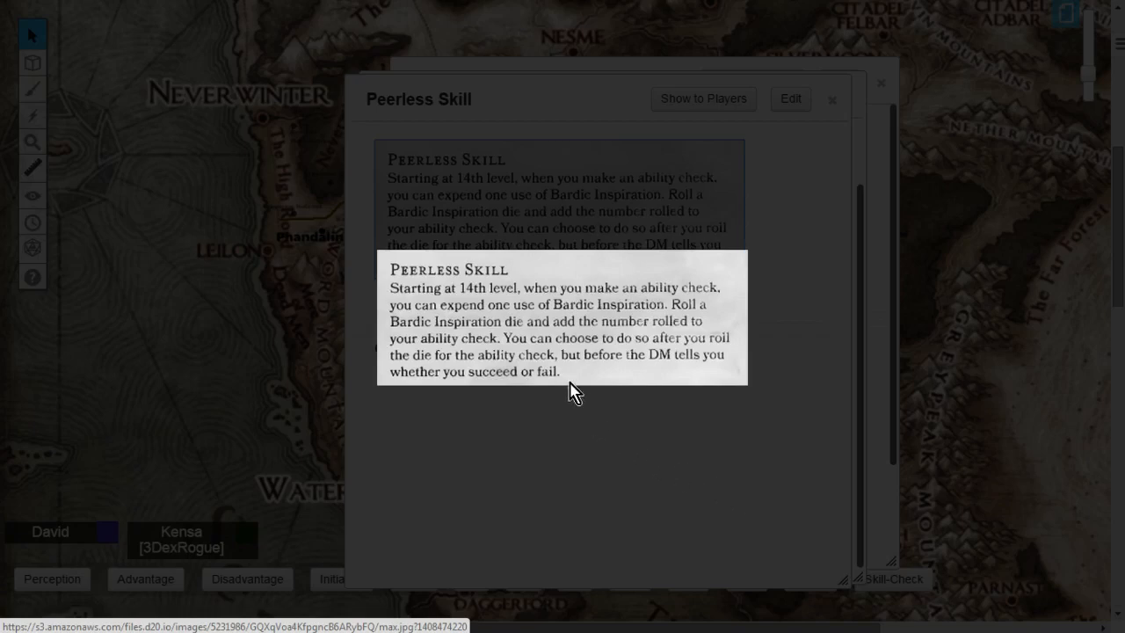